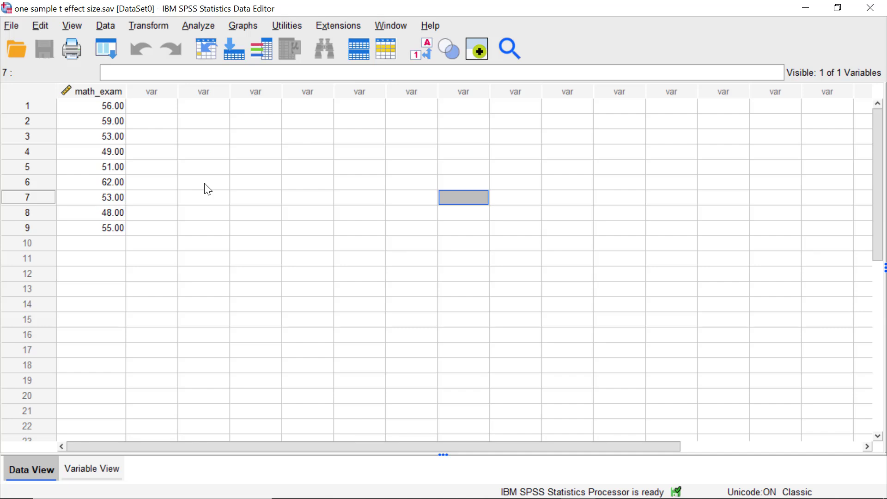
pyautogui.moveTo(254, 181)
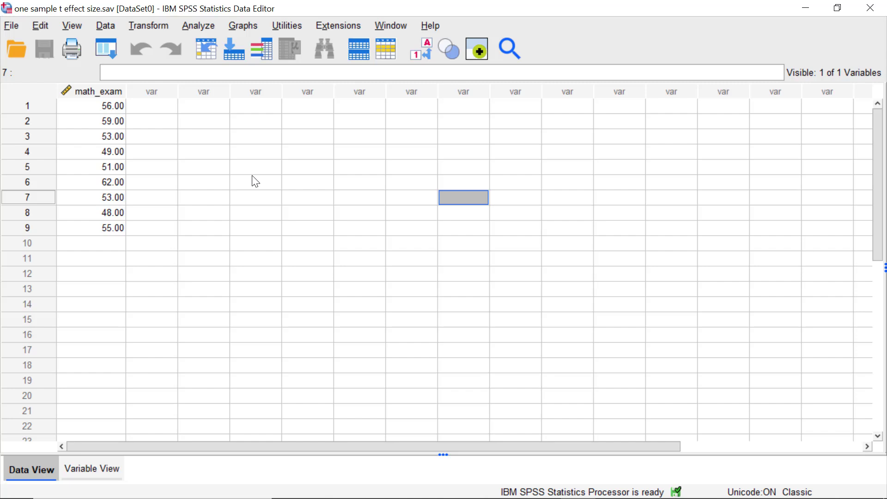
pyautogui.moveTo(148, 230)
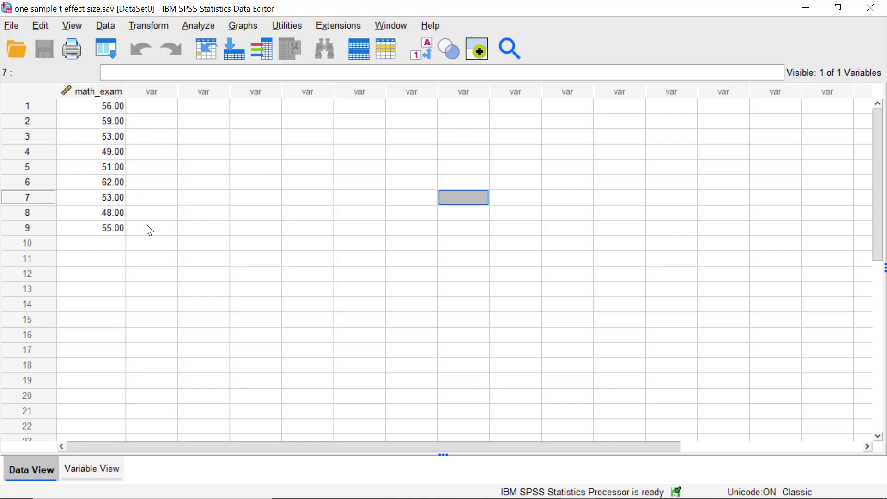
pyautogui.moveTo(119, 237)
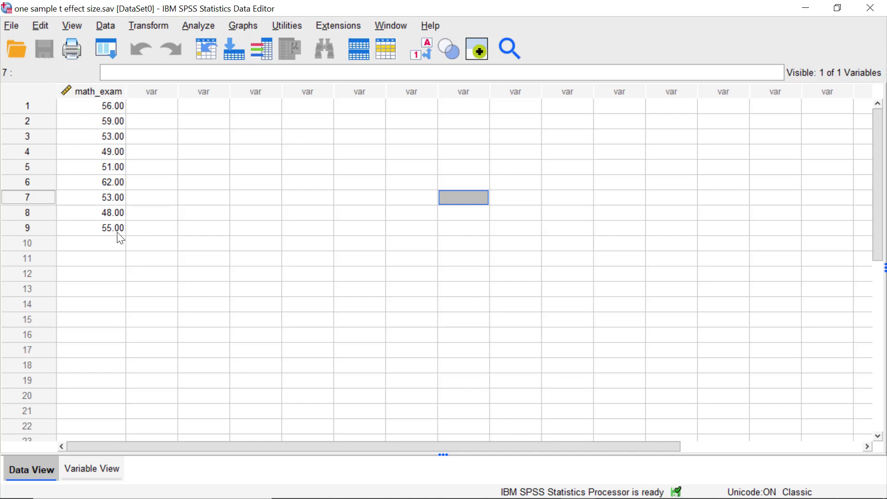
# - Enlarge the data grid font so the nine math_exam scores are easier to read
pyautogui.click(71, 25)
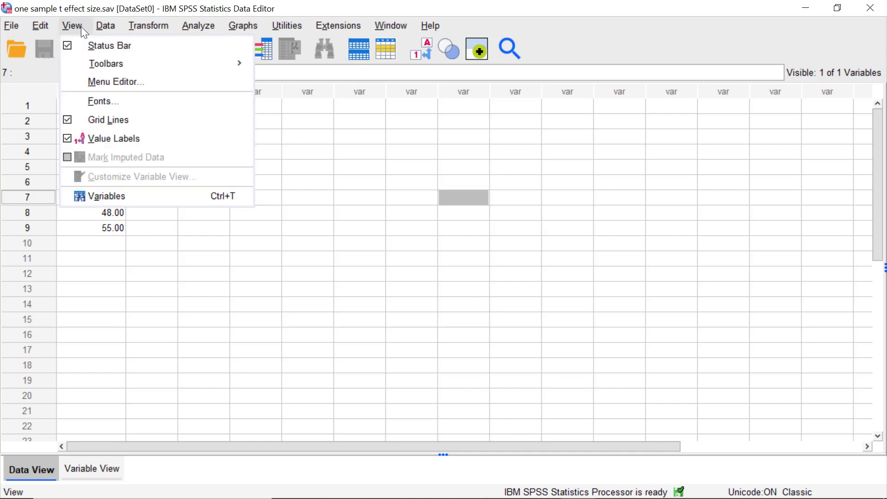
pyautogui.click(103, 101)
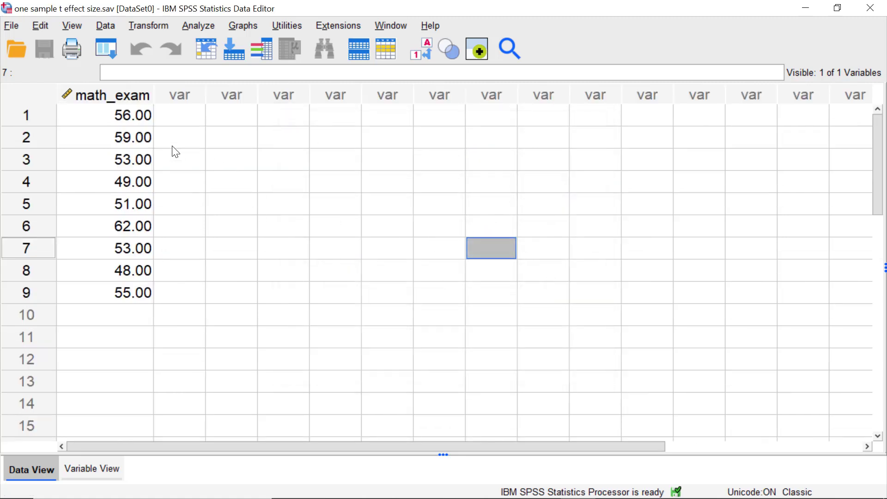
pyautogui.moveTo(172, 236)
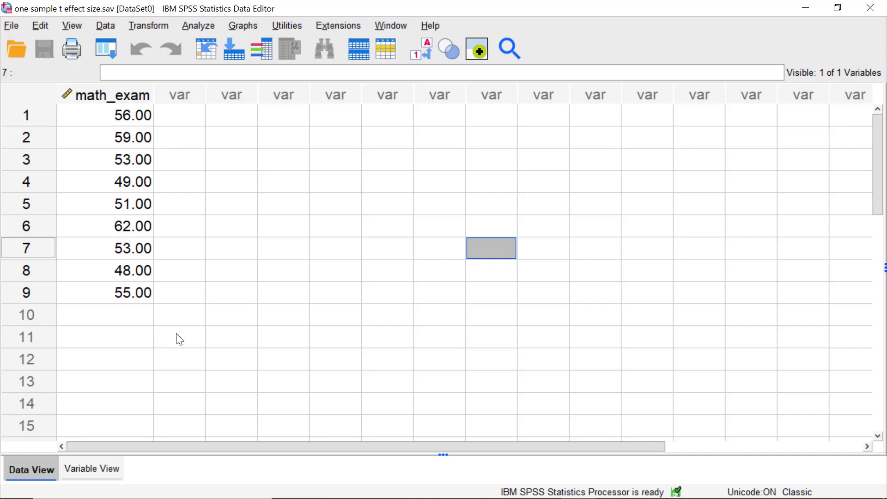
pyautogui.moveTo(187, 316)
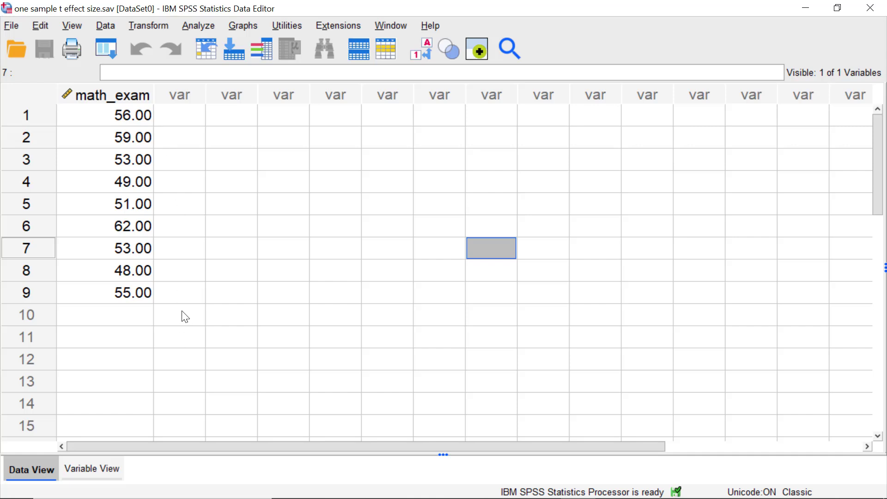
pyautogui.moveTo(242, 227)
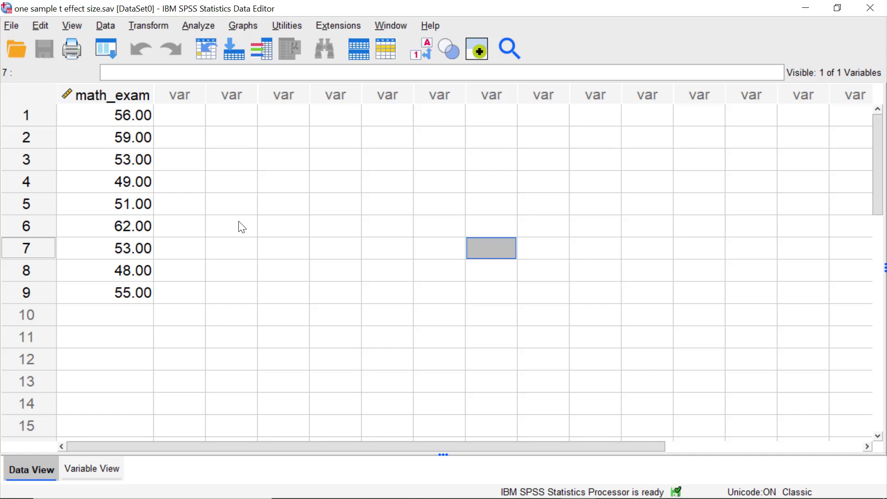
pyautogui.moveTo(139, 119)
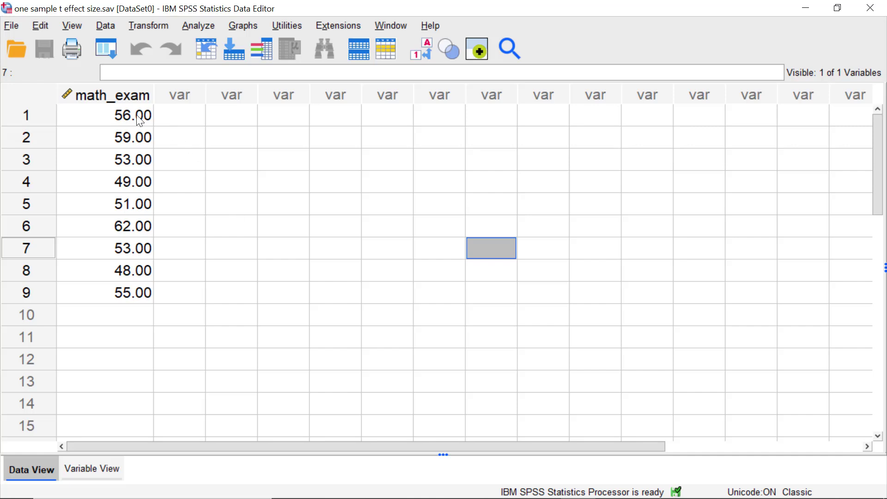
pyautogui.moveTo(163, 347)
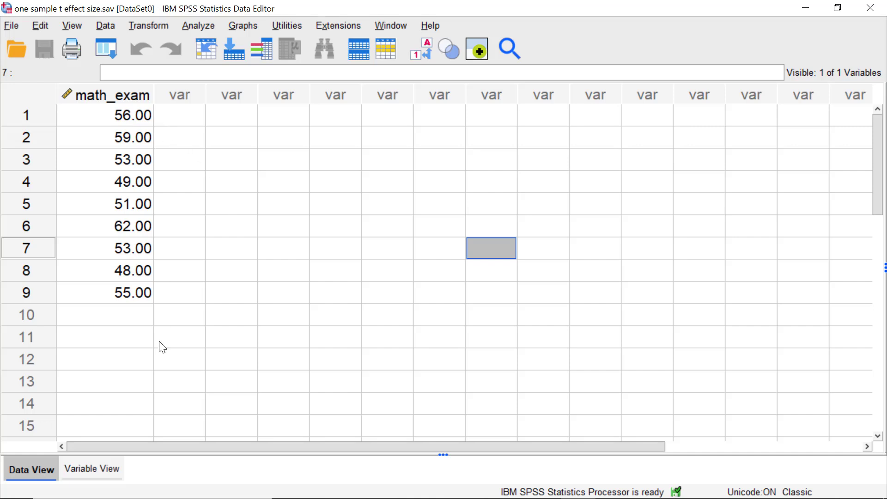
pyautogui.moveTo(175, 311)
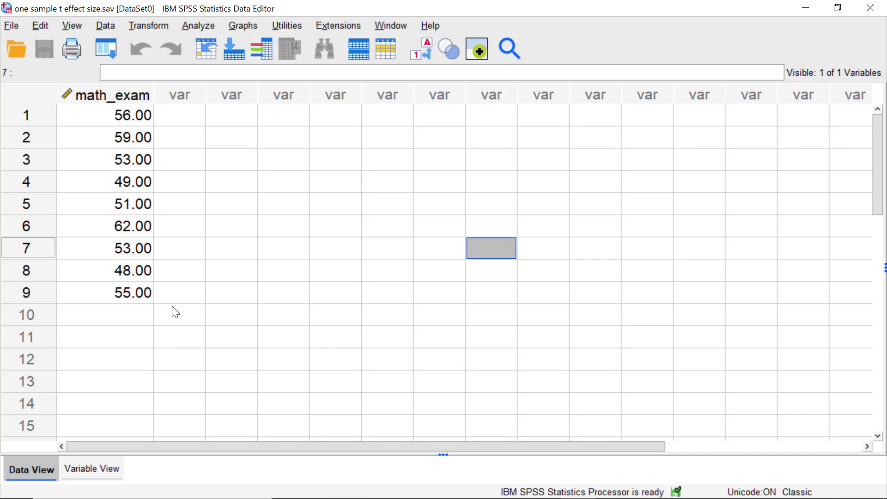
pyautogui.moveTo(175, 257)
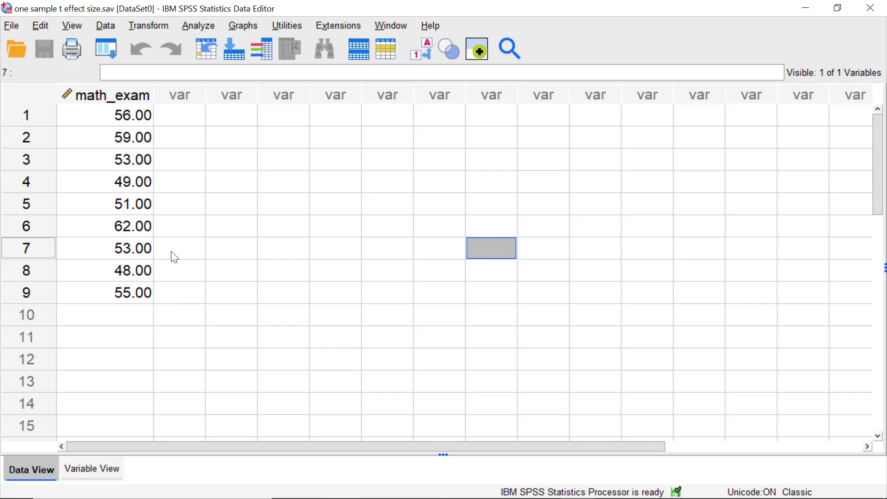
pyautogui.moveTo(153, 127)
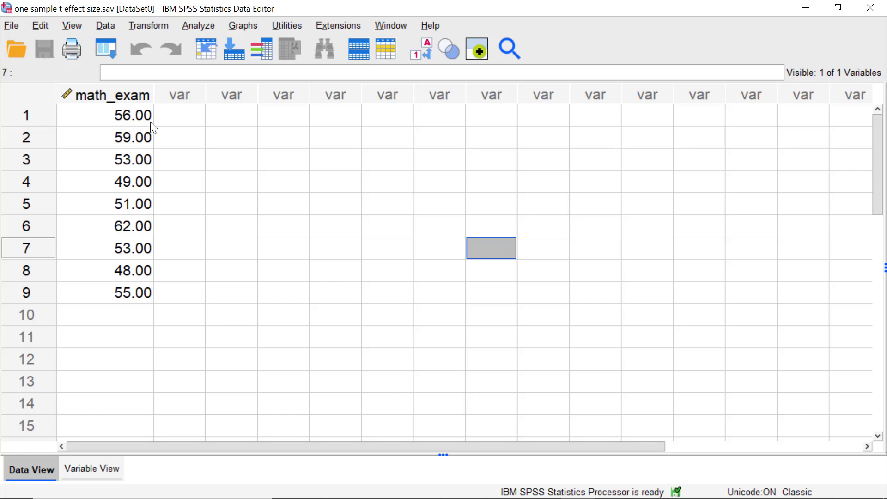
pyautogui.moveTo(174, 124)
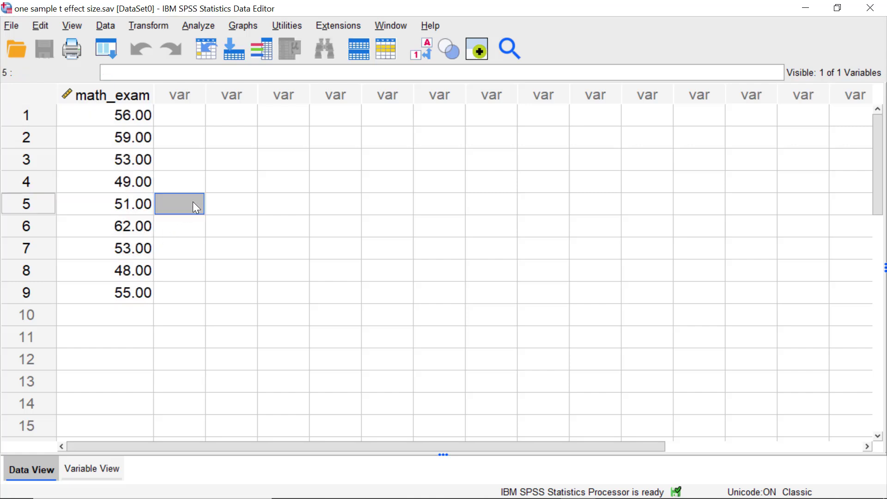
pyautogui.moveTo(214, 205)
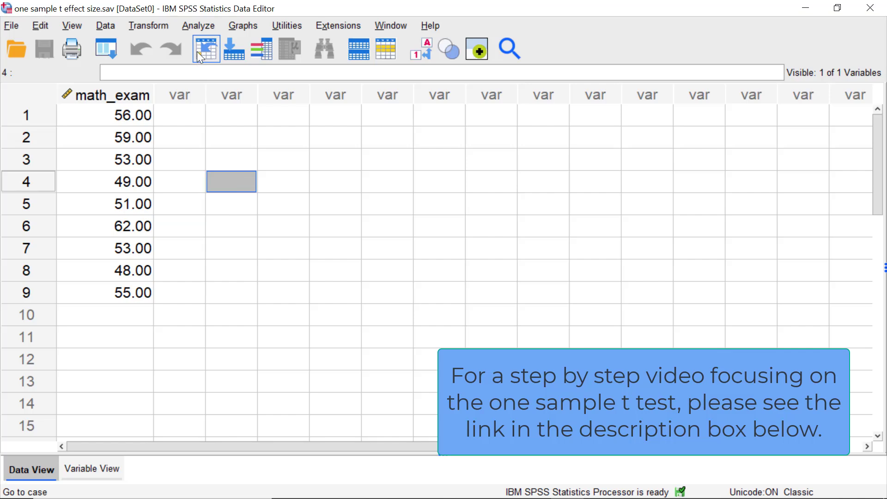
# - Start a One-Sample T Test with math_exam as the test variable
pyautogui.click(198, 25)
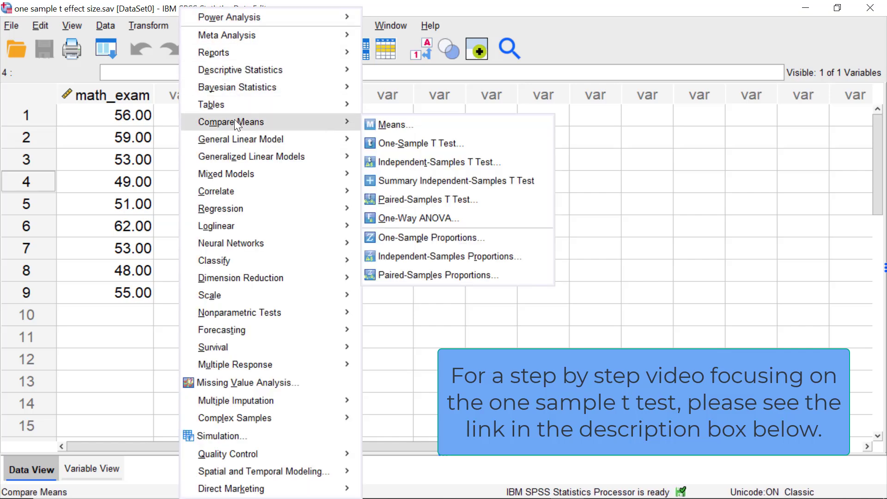
pyautogui.moveTo(420, 144)
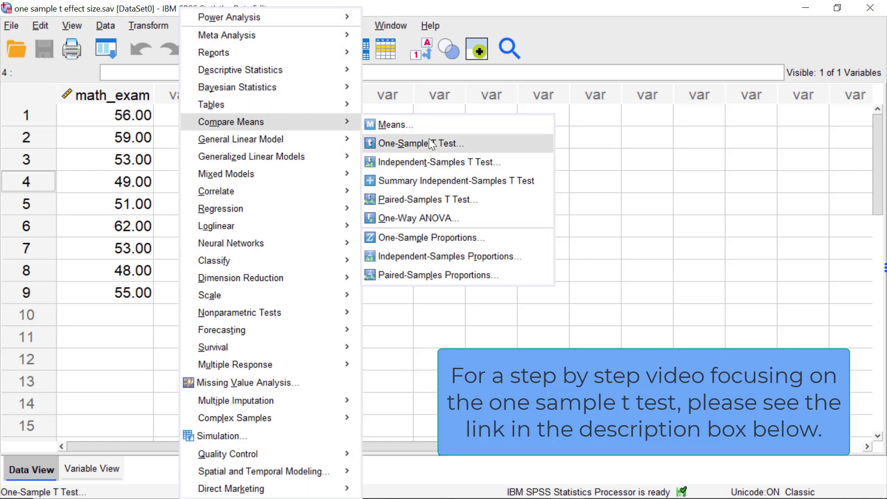
pyautogui.click(422, 143)
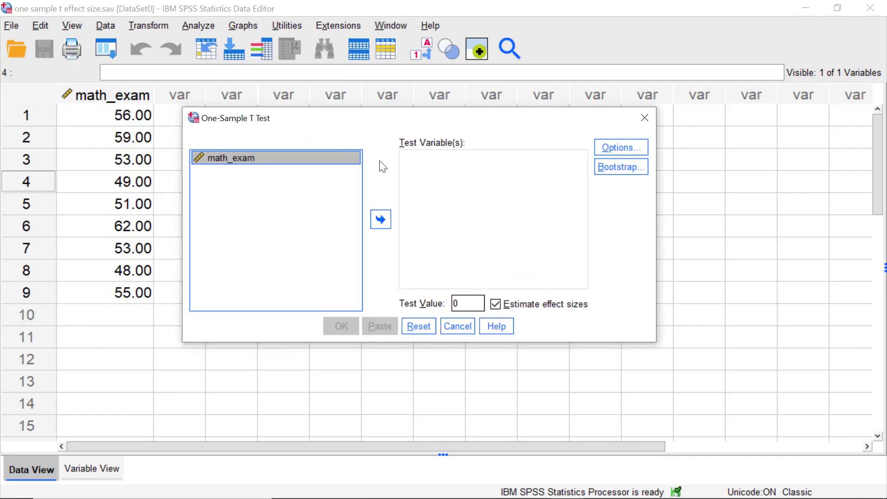
pyautogui.click(381, 219)
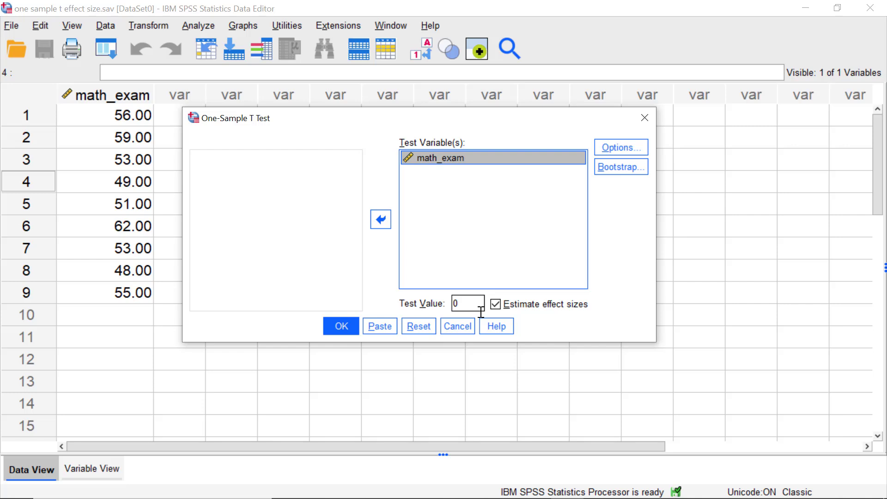
# - Set the test value to 50 with effect sizes estimated, and run the test
pyautogui.click(467, 304)
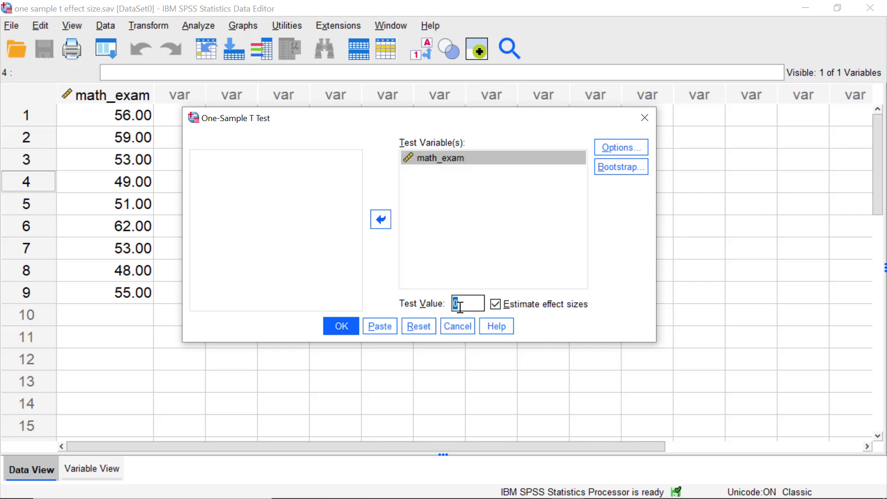
pyautogui.write('50')
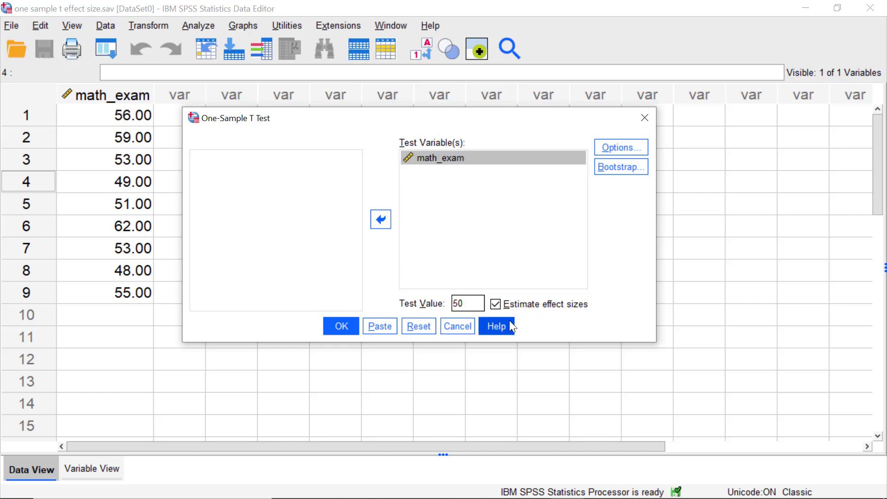
pyautogui.moveTo(524, 318)
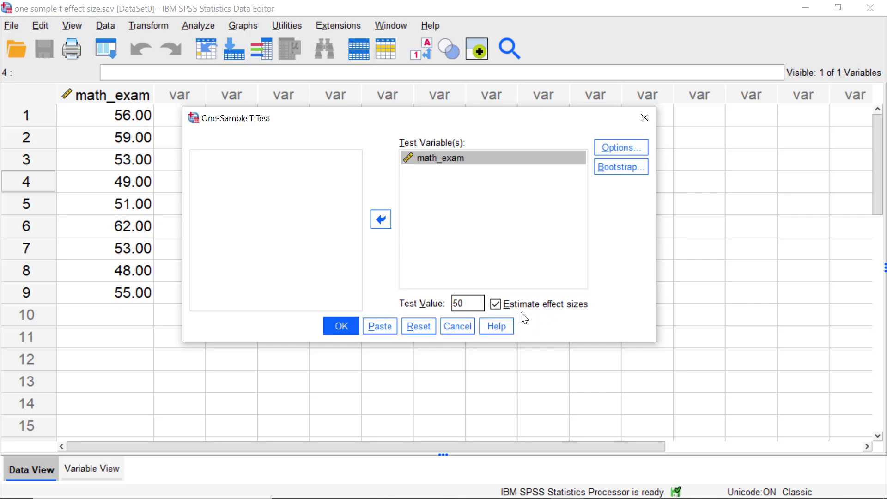
pyautogui.click(468, 303)
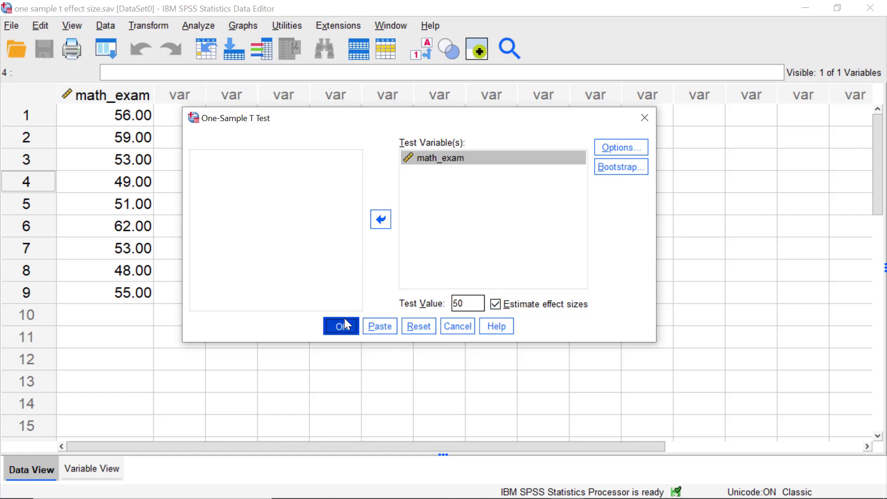
pyautogui.click(341, 326)
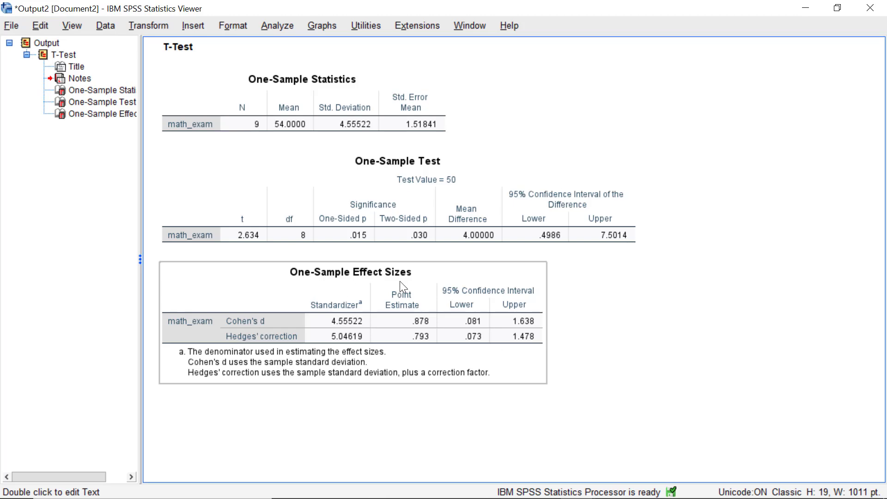
pyautogui.moveTo(400, 282)
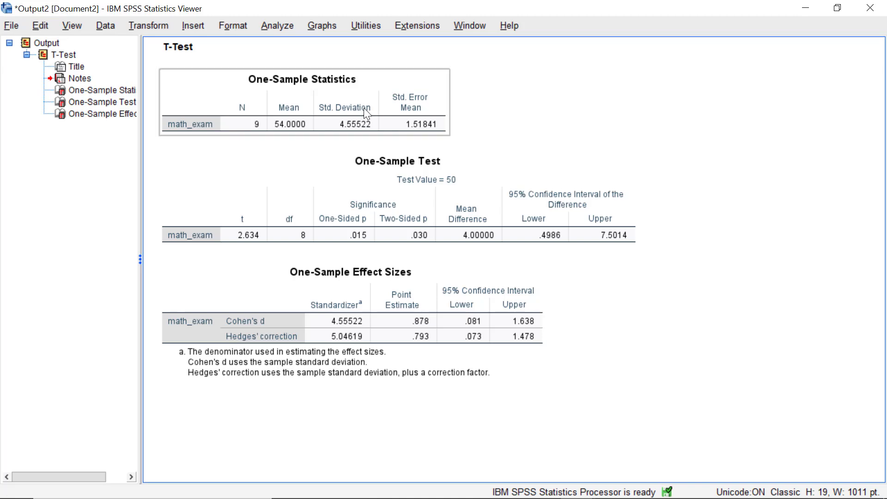
pyautogui.moveTo(334, 116)
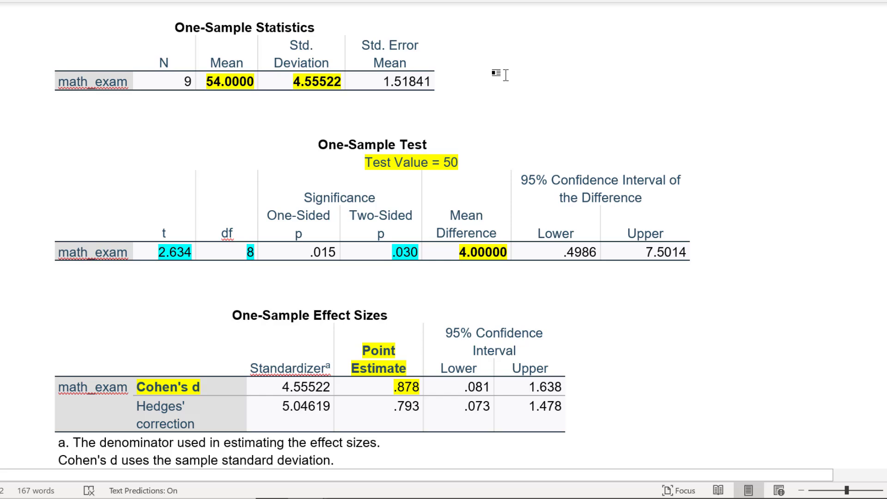
pyautogui.moveTo(420, 101)
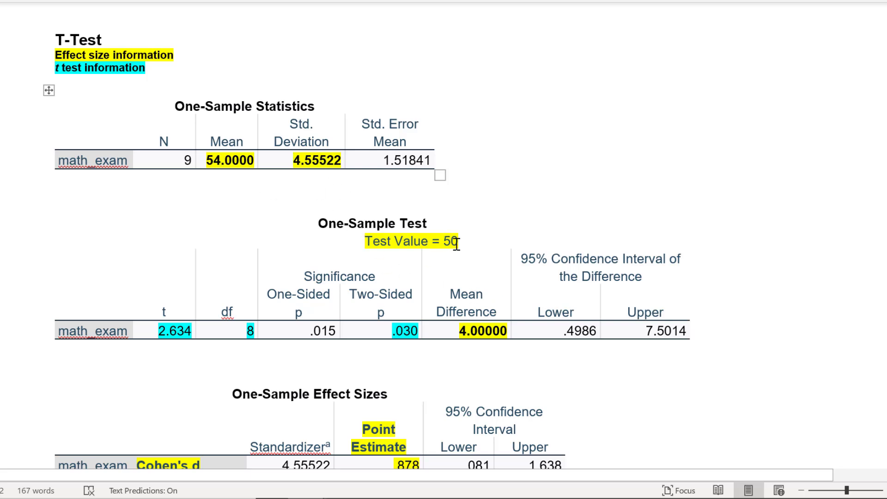
pyautogui.scroll(-3)
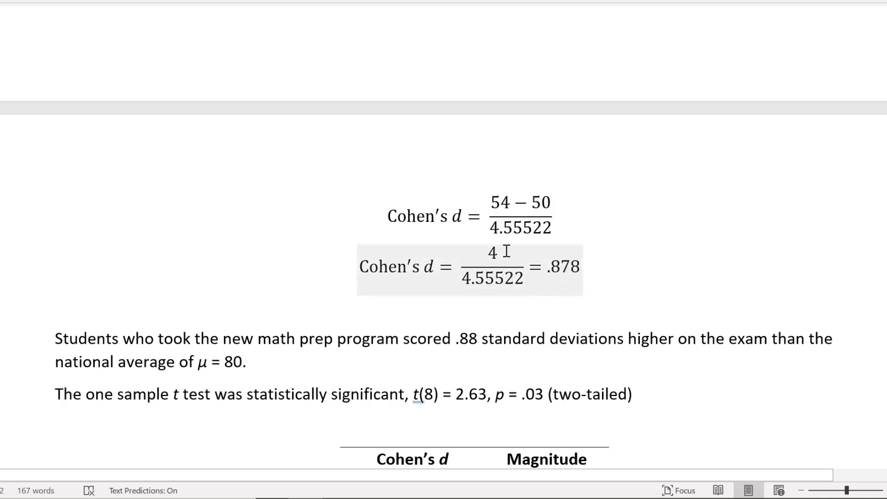
pyautogui.scroll(-3)
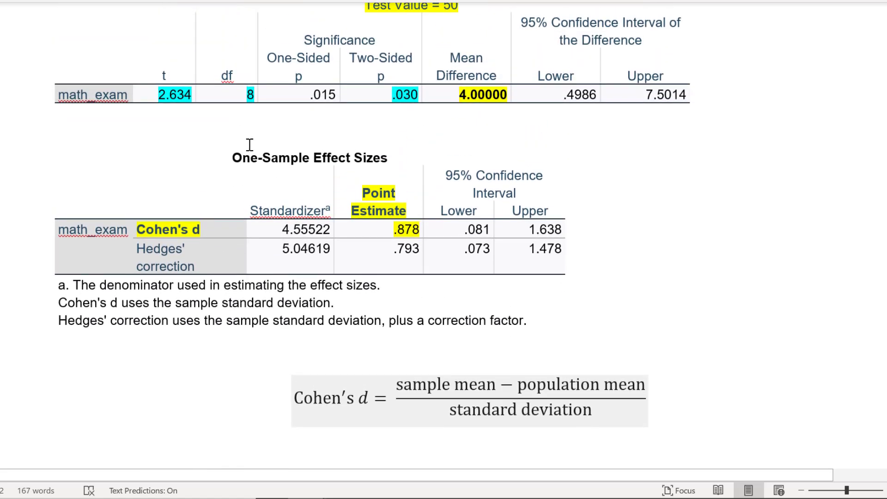
pyautogui.moveTo(207, 229)
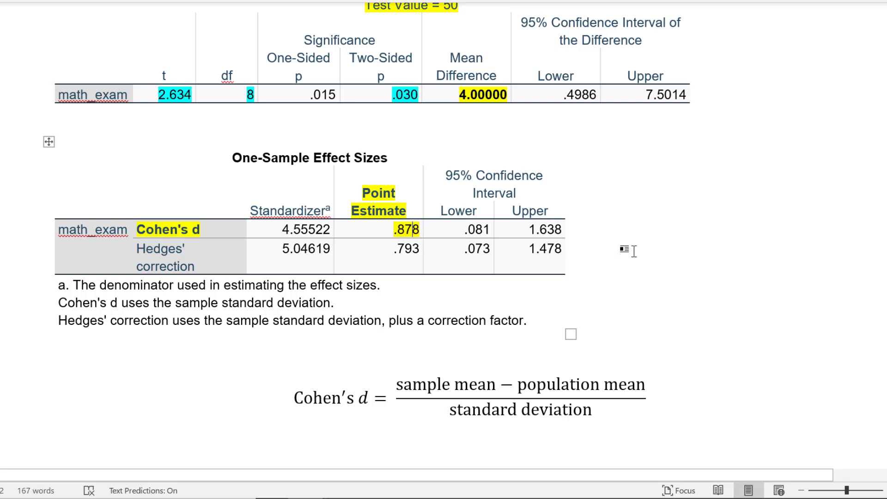
pyautogui.scroll(-3)
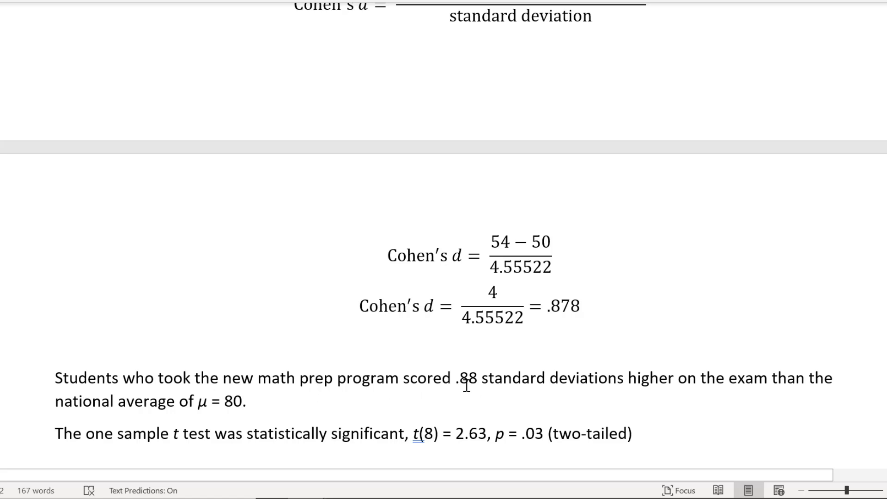
pyautogui.doubleClick(488, 305)
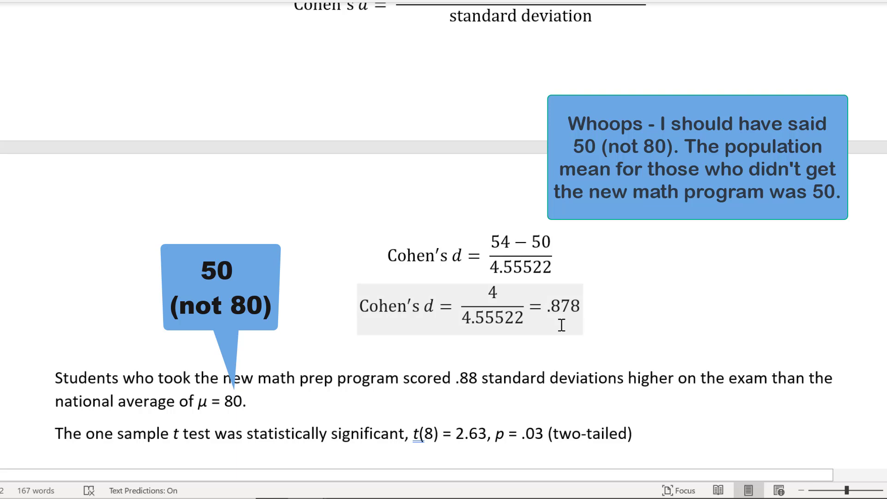
pyautogui.moveTo(577, 315)
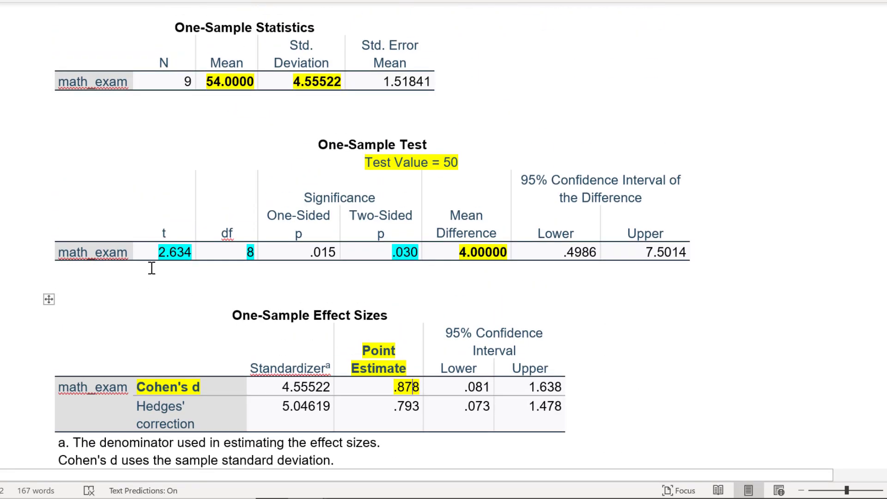
pyautogui.moveTo(179, 247)
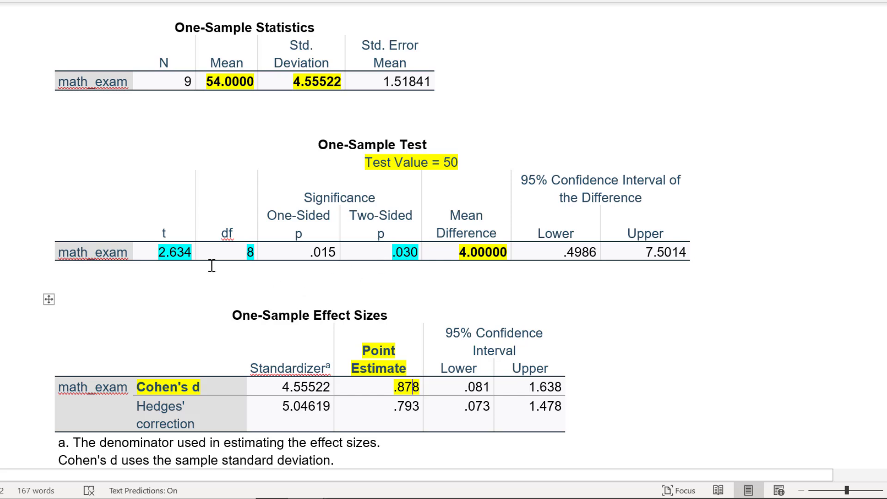
pyautogui.scroll(-3)
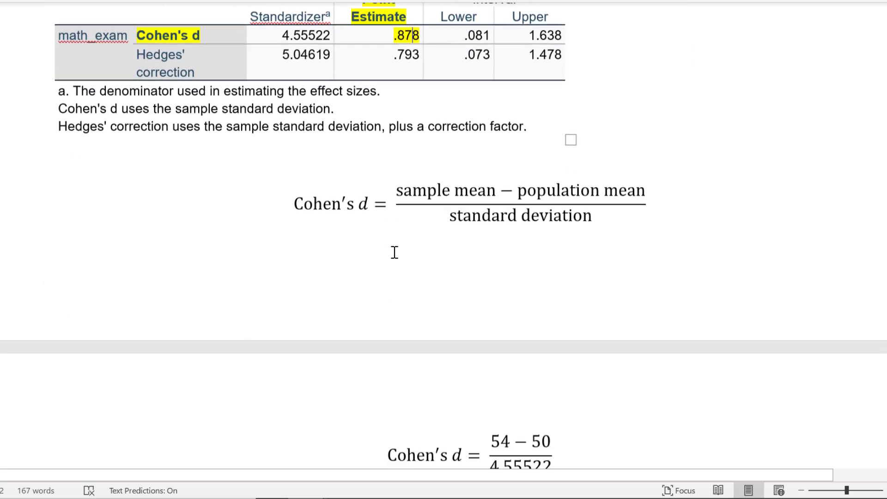
pyautogui.scroll(-3)
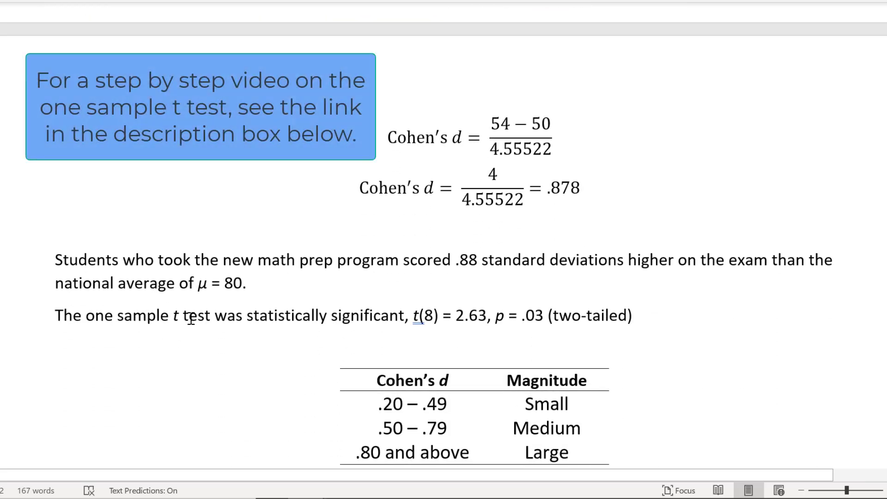
pyautogui.doubleClick(416, 315)
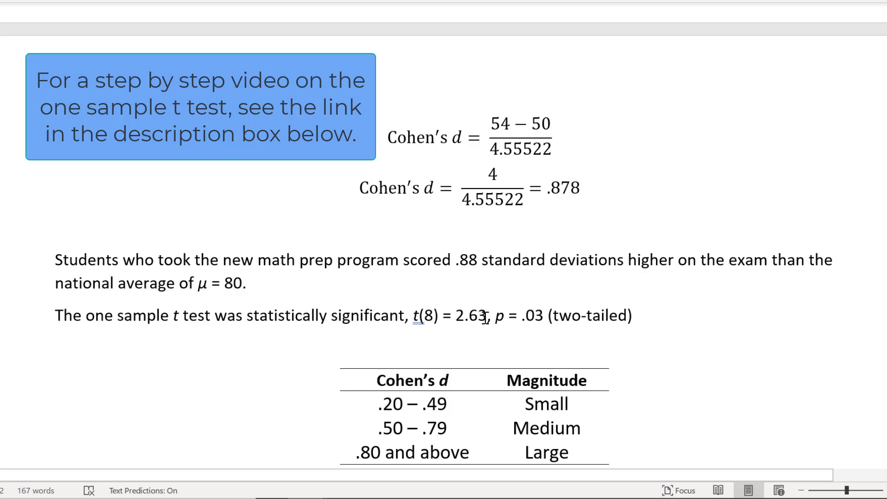
pyautogui.moveTo(531, 328)
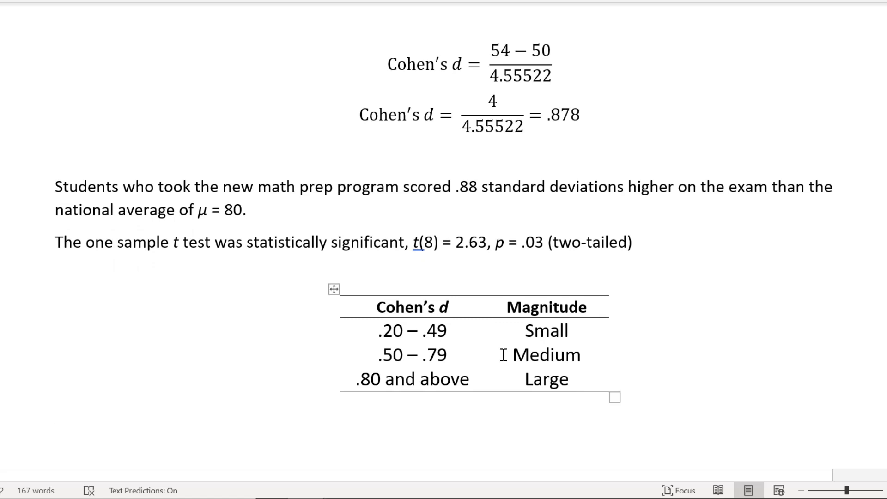
pyautogui.moveTo(459, 332)
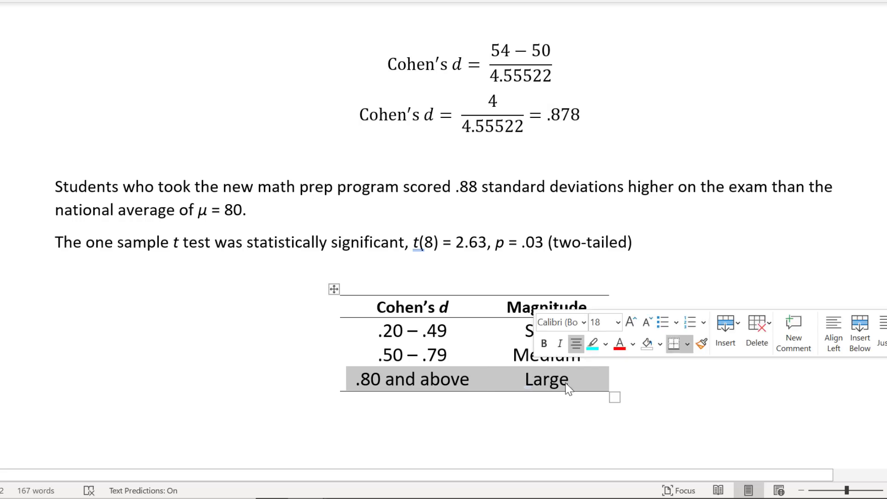
pyautogui.click(510, 422)
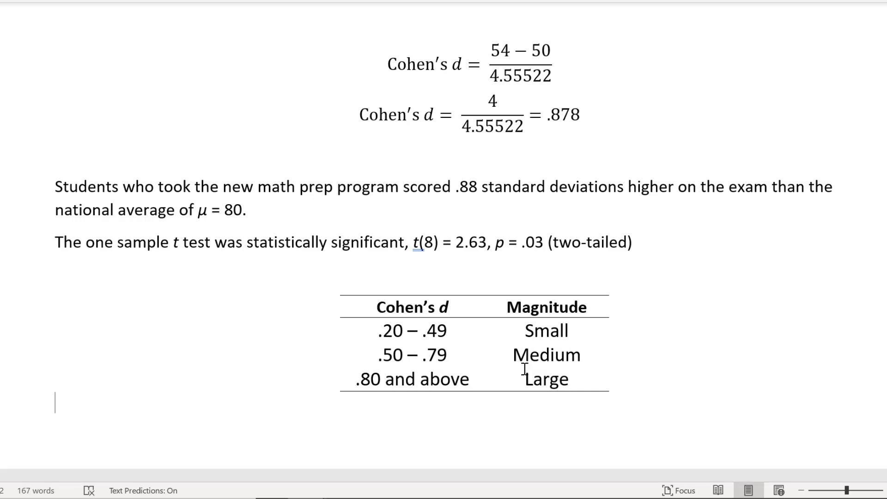
pyautogui.doubleClick(466, 186)
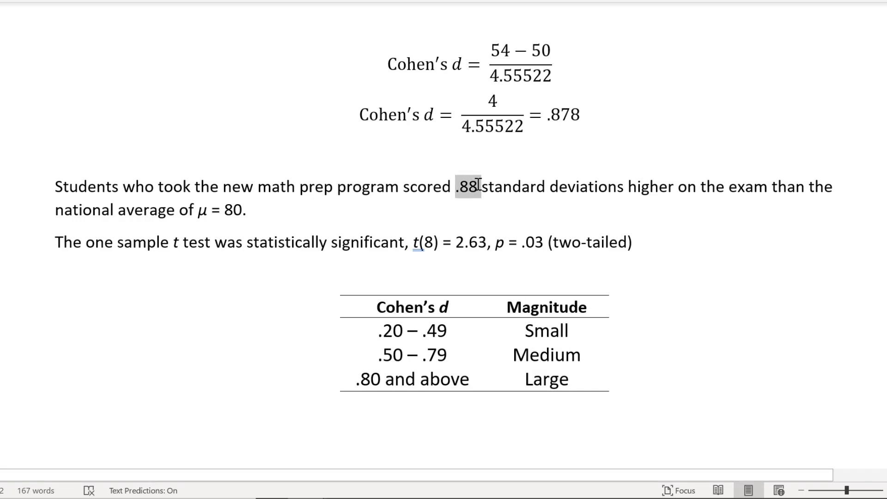
pyautogui.doubleClick(464, 187)
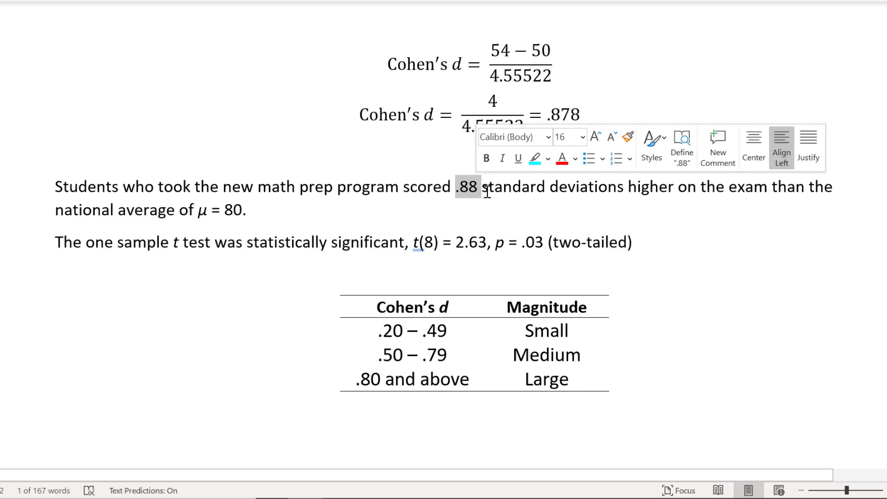
pyautogui.click(461, 233)
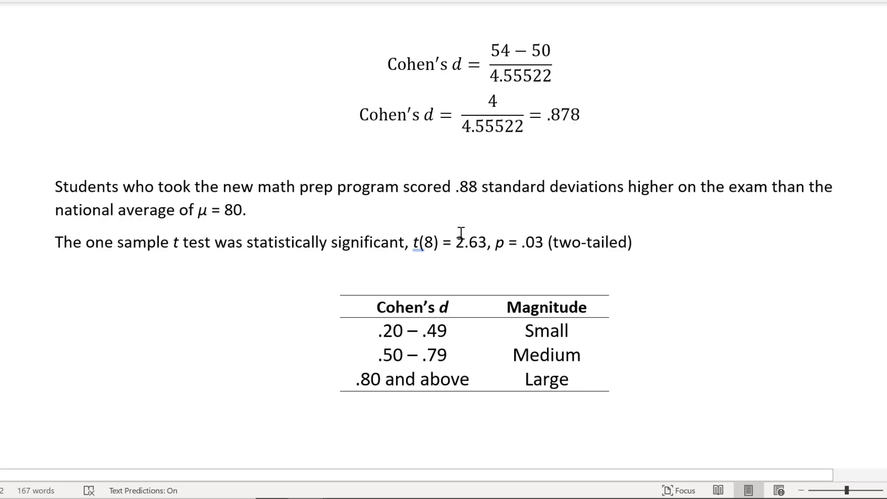
pyautogui.doubleClick(546, 378)
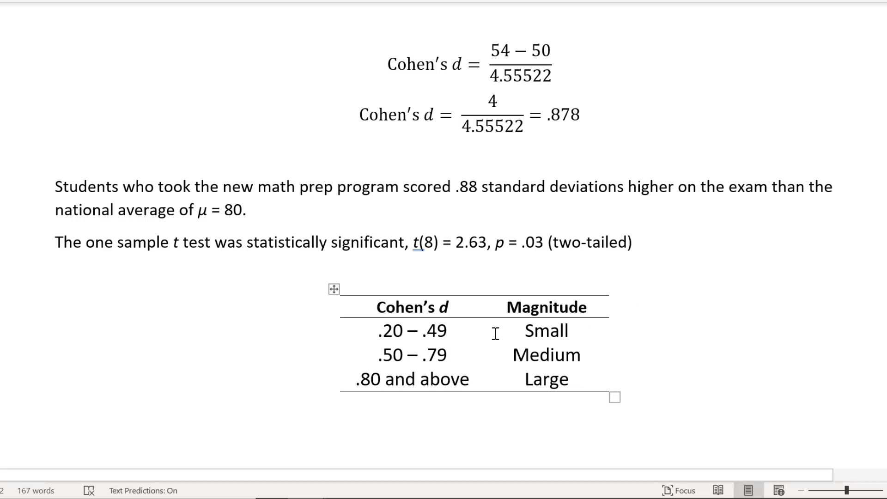
pyautogui.click(385, 331)
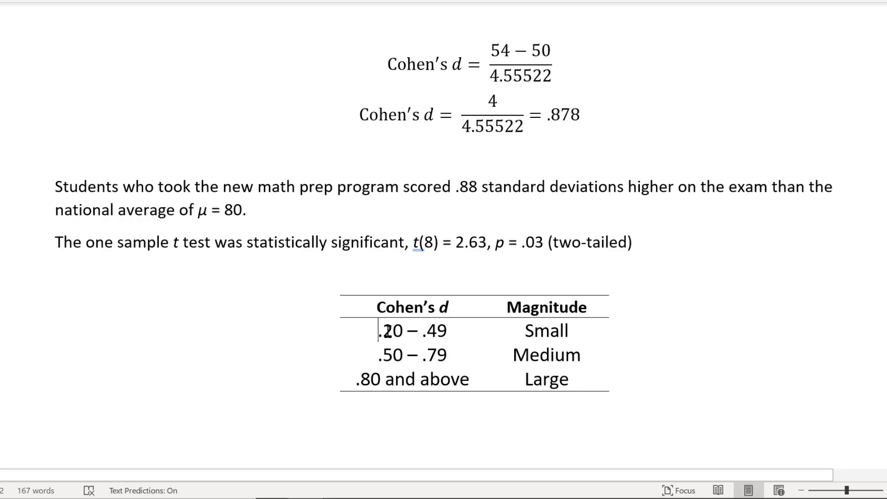
pyautogui.doubleClick(388, 355)
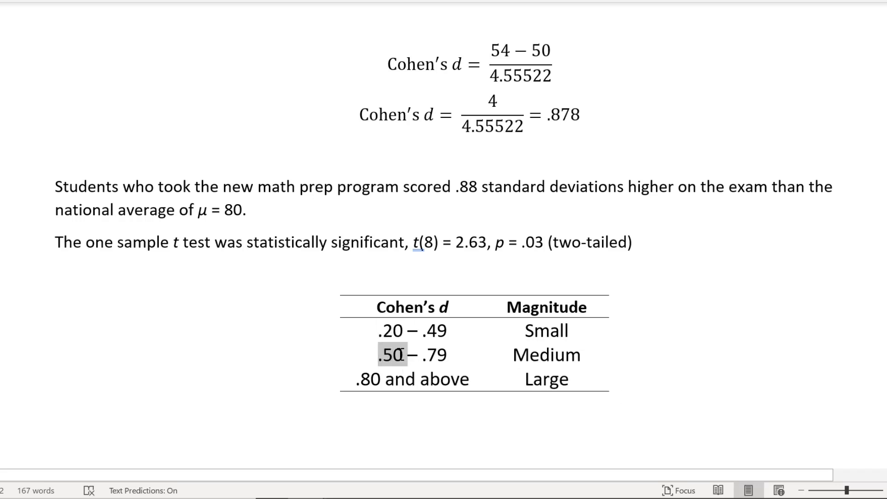